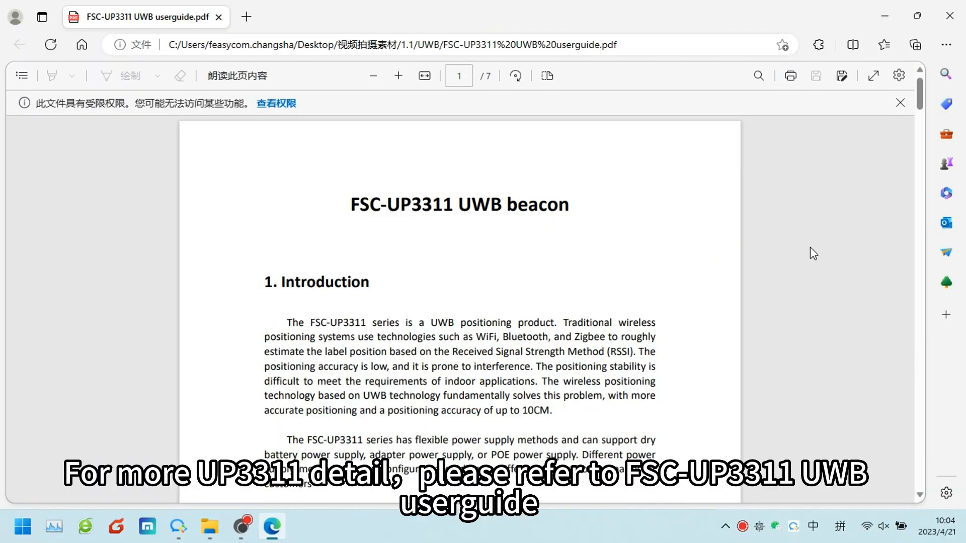
scroll(down, 3)
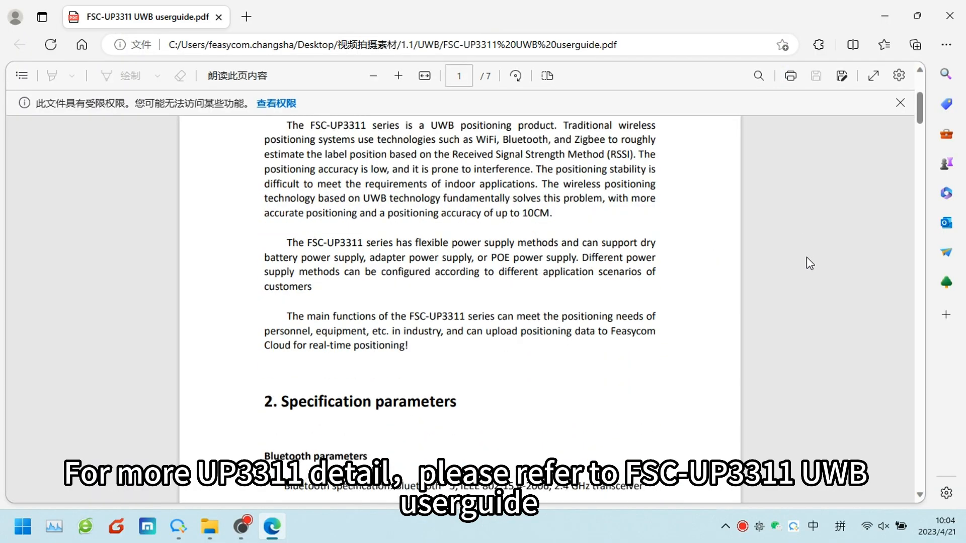
scroll(down, 3)
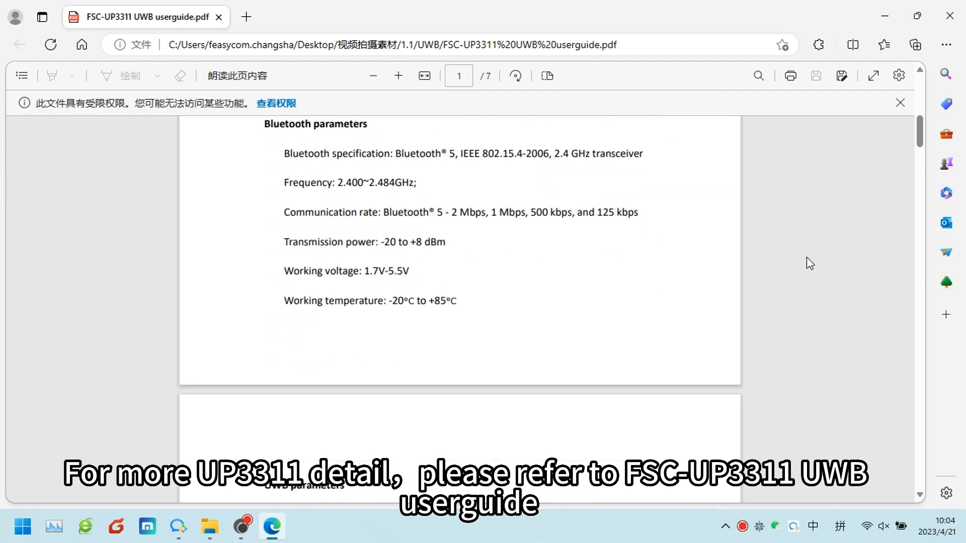
scroll(down, 3)
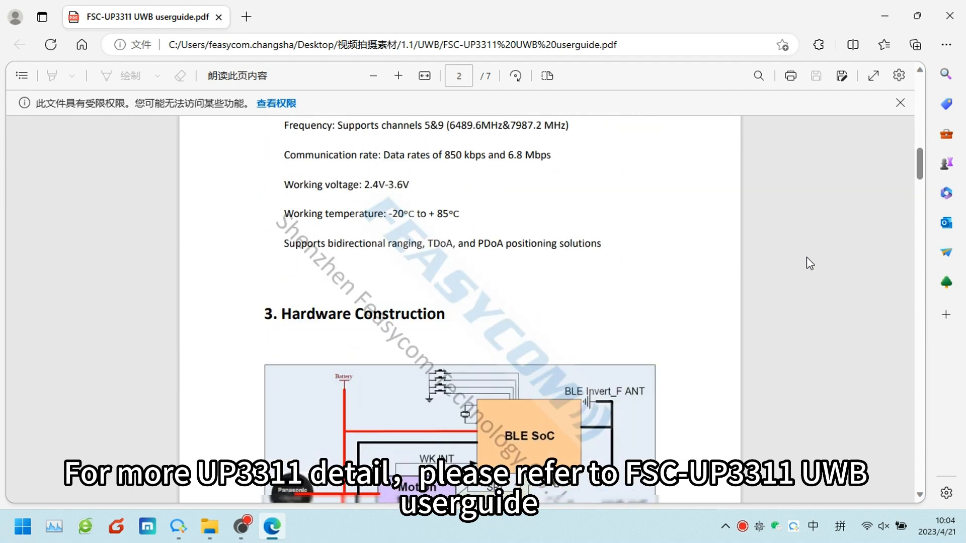
scroll(down, 3)
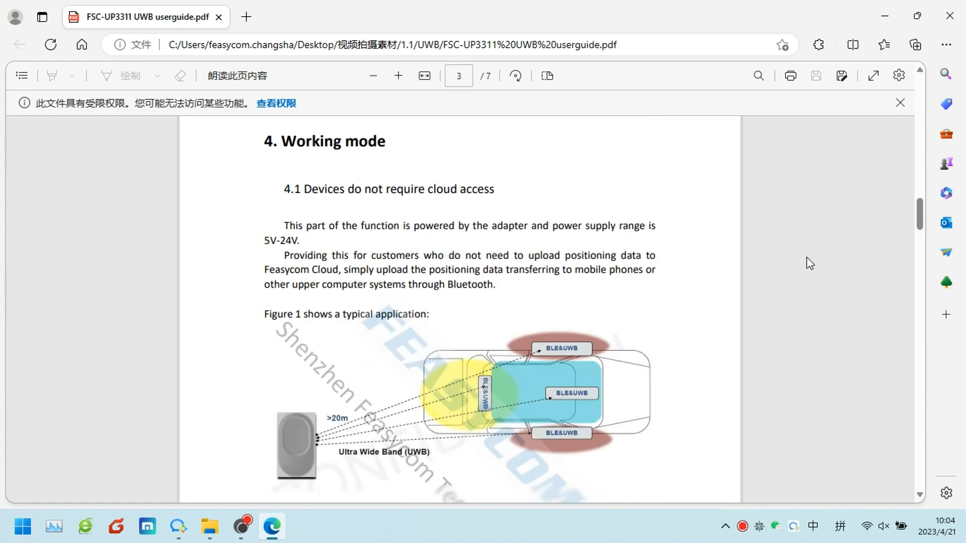
scroll(down, 3)
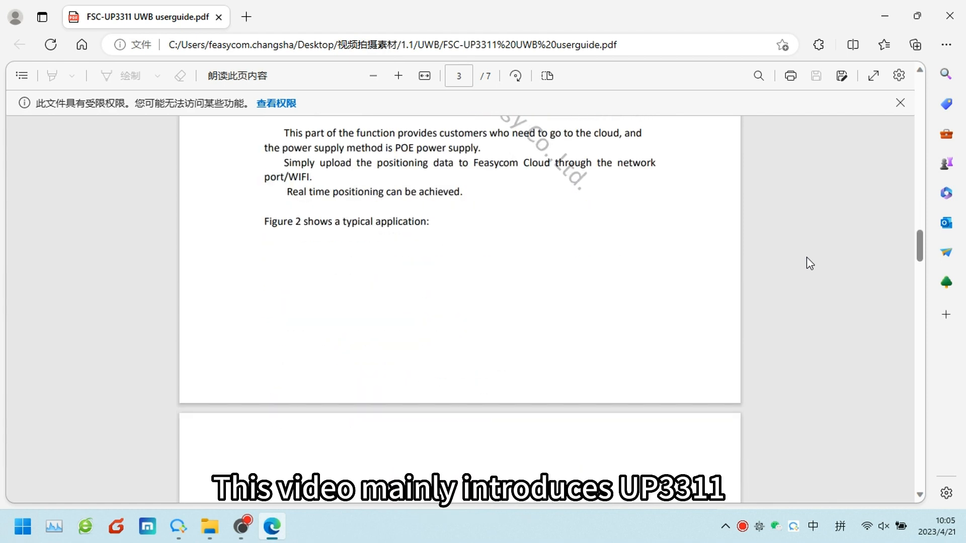
scroll(down, 3)
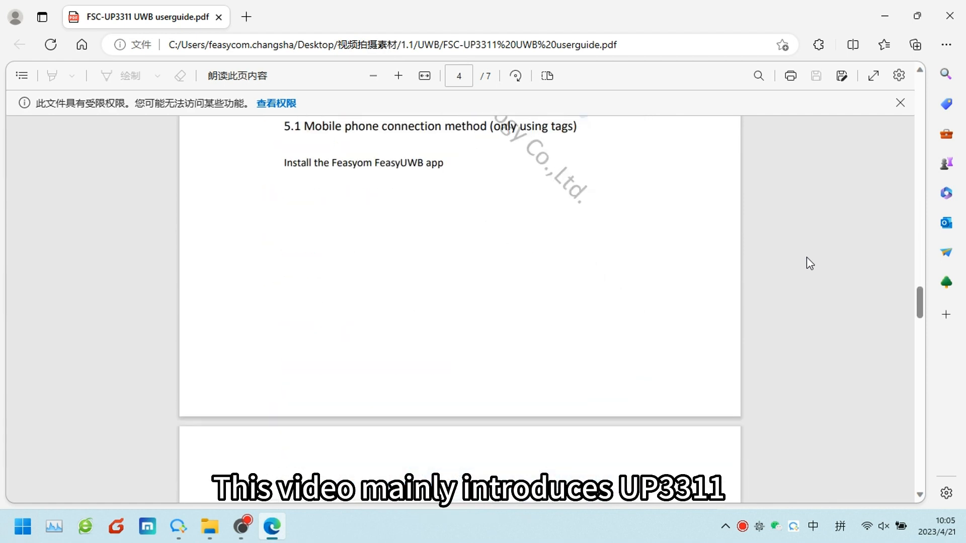